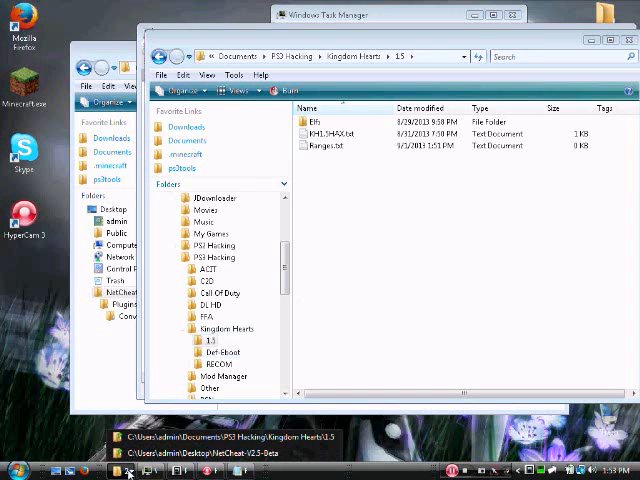
{"action": "mouse_move", "coordinate": [312, 340]}
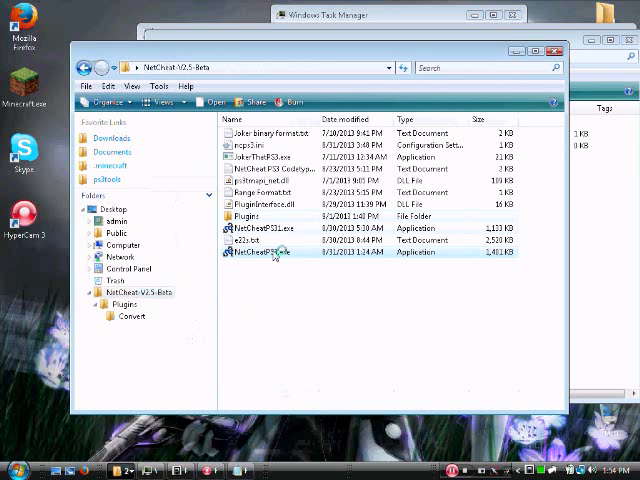
- Launch NetCheat PS3, connect it to the console and attach to the running game
{"action": "double_click", "coordinate": [264, 252]}
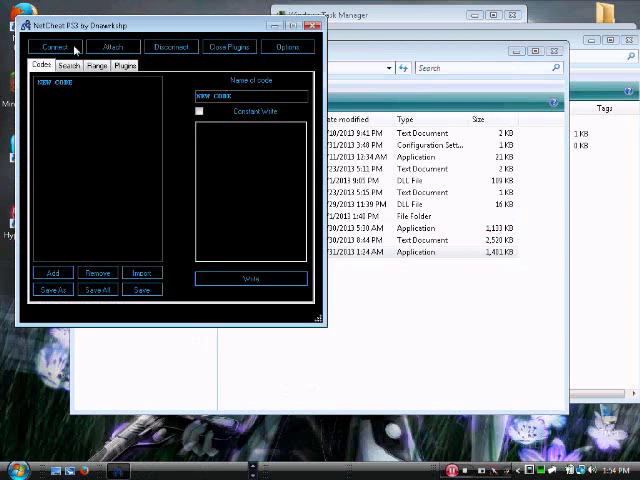
{"action": "left_click", "coordinate": [56, 48]}
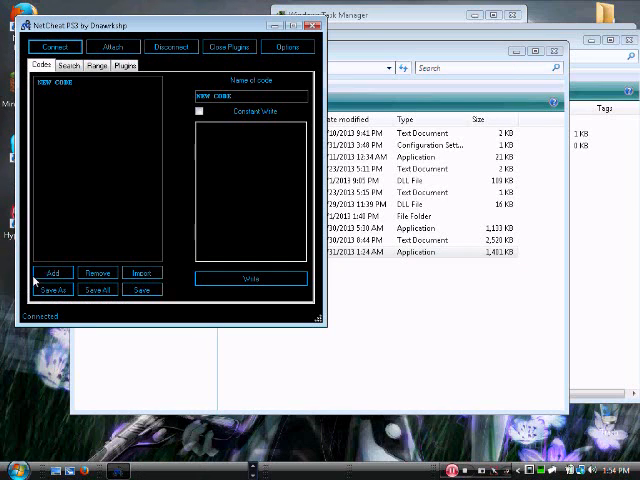
{"action": "left_click", "coordinate": [112, 48]}
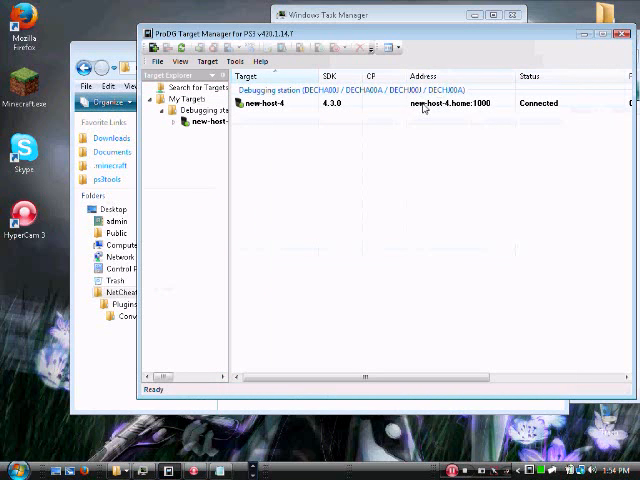
- Put the Target Manager window away and bring up the ProDG Debugger memory view
{"action": "left_click", "coordinate": [264, 104]}
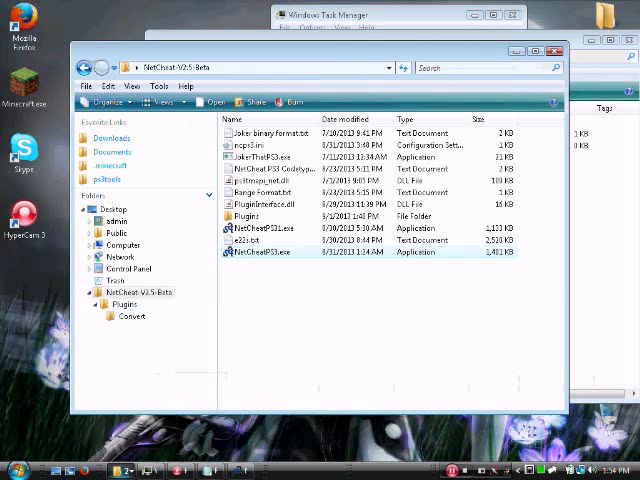
{"action": "left_click", "coordinate": [12, 470]}
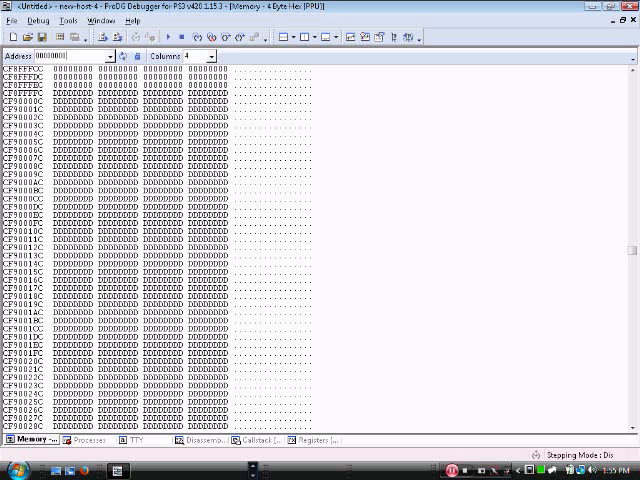
- Jump the Memory view to address 00000000 to see where the first region ends
{"action": "type", "text": "00000000"}
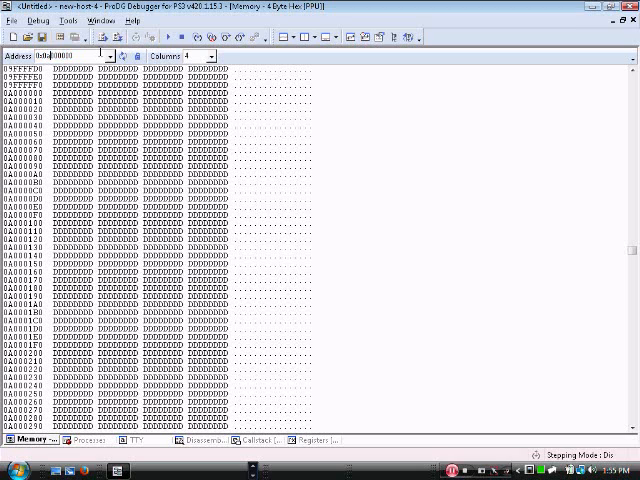
- Jump the Memory view to address 05000000 to check for further regions
{"action": "type", "text": "05000000"}
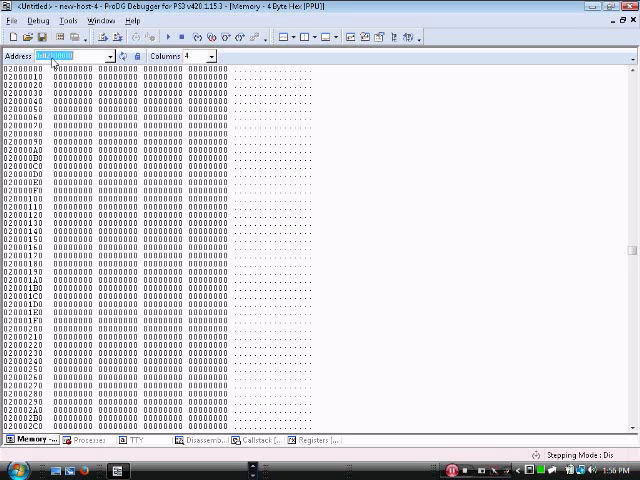
{"action": "type", "text": "0x82000000"}
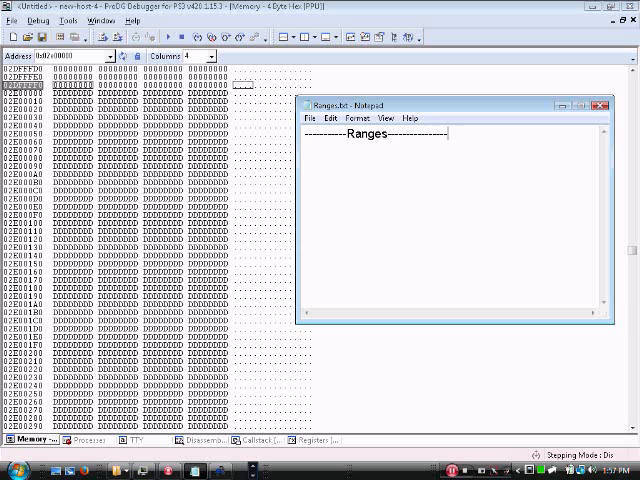
- Write the first range ending at 02DFFFFC and the start addresses 10000000, 20000000, 30000000 and onward
{"action": "type", "text": "02DFFFF0"}
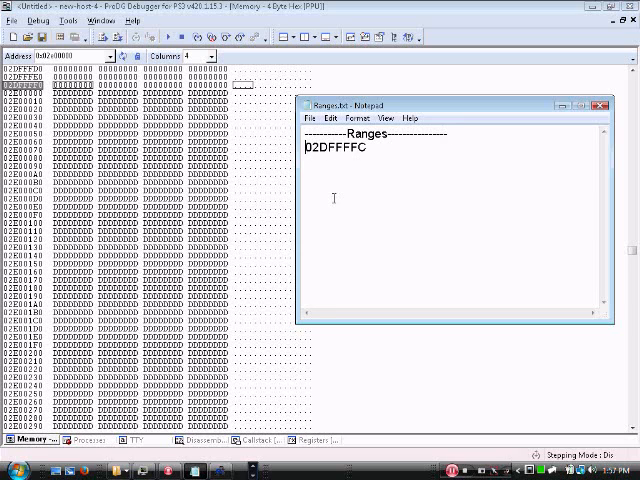
{"action": "type", "text": "00000000 -"}
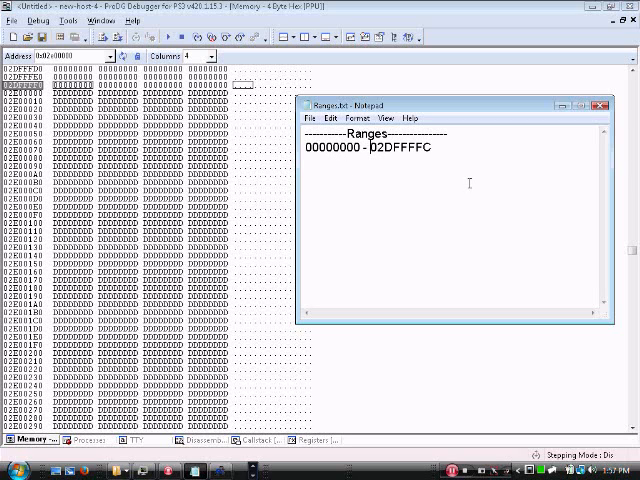
{"action": "type", "text": "1000000"}
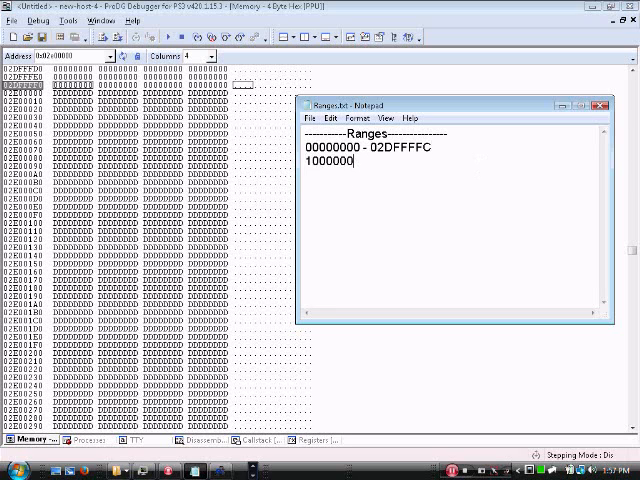
{"action": "type", "text": "20000000"}
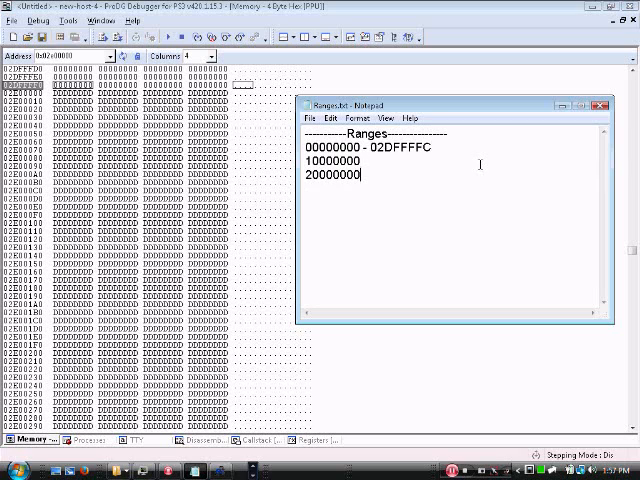
{"action": "type", "text": "30000000"}
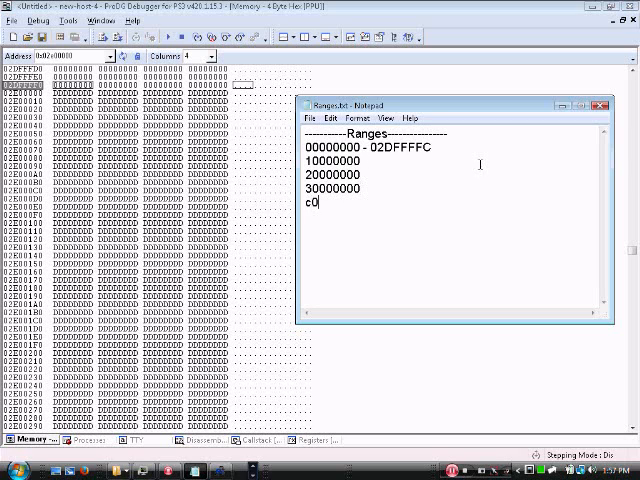
{"action": "type", "text": "000000"}
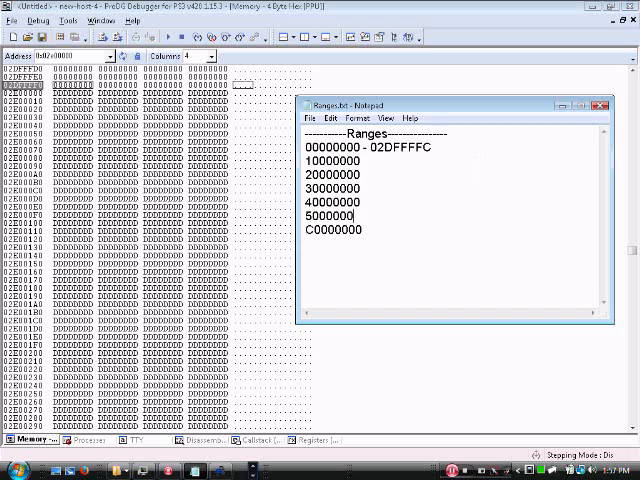
- Enter the 0x10000000 address in the Memory view to find that region's end
{"action": "type", "text": "0"}
{"action": "left_click", "coordinate": [74, 56]}
{"action": "type", "text": "0x1009FFFC"}
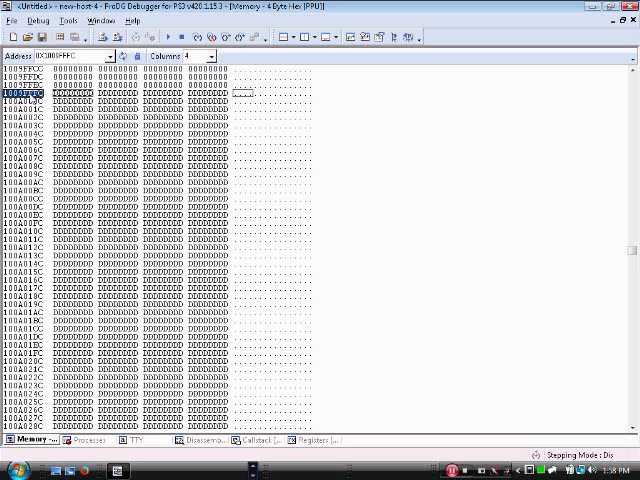
{"action": "mouse_move", "coordinate": [256, 470]}
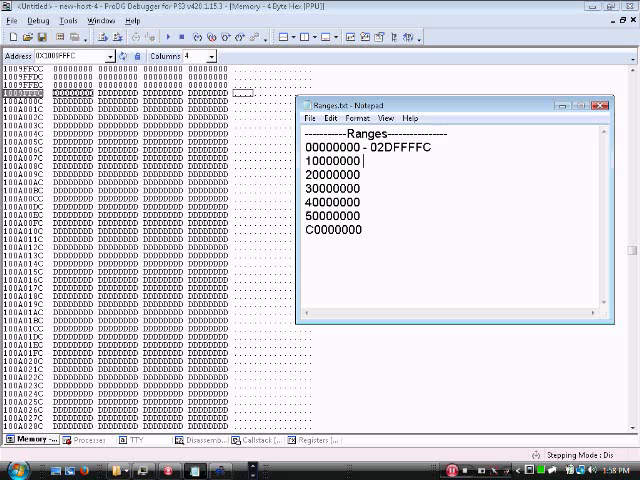
- Record '- 1009FFFC' as the end of the 10000000 range in the Ranges notes
{"action": "type", "text": "- 1009FFFC"}
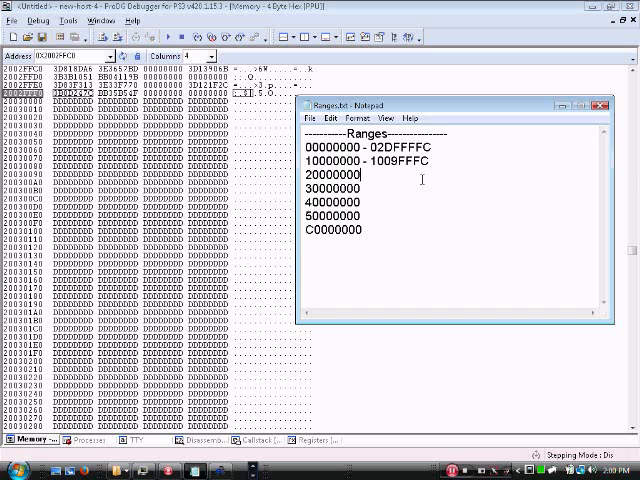
- Record '- 2002FFFC' as the end of the 20000000 range in the Ranges notes
{"action": "type", "text": "- 2002FFF"}
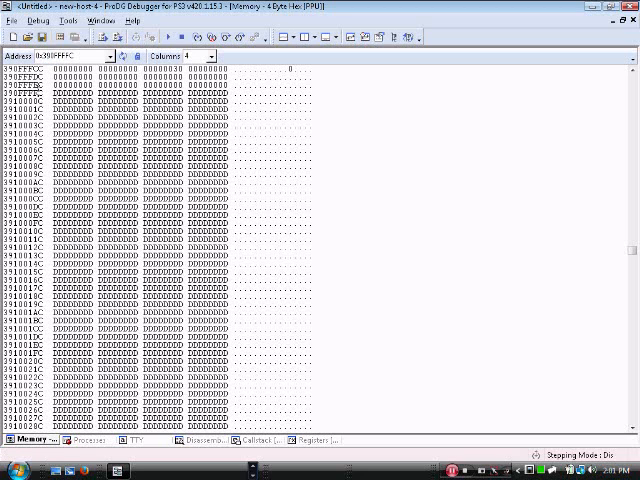
- Bring the Ranges notes forward to record the 30000000 range end, then return to the Memory view
{"action": "left_click", "coordinate": [36, 92]}
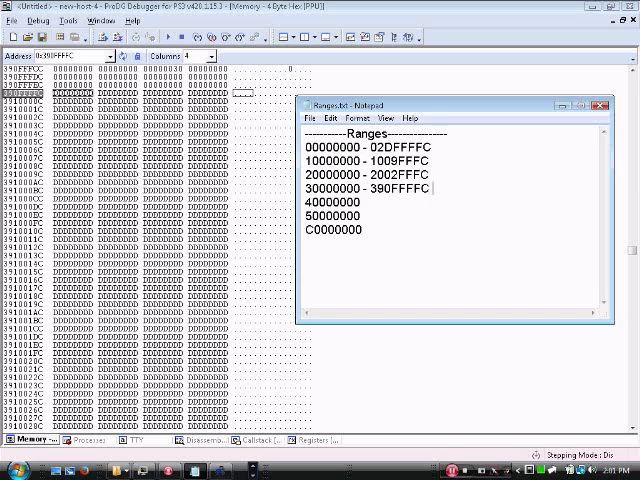
{"action": "mouse_move", "coordinate": [410, 210]}
{"action": "type", "text": "0x40000000"}
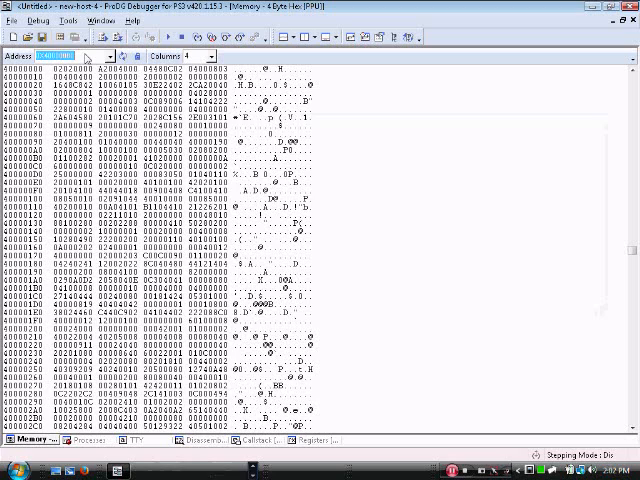
{"action": "left_click", "coordinate": [70, 56]}
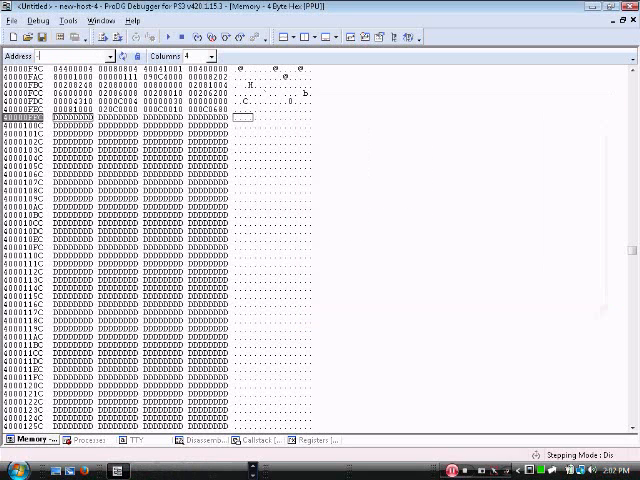
- Probe 0x50000000, delete the empty 50000000 entry, and jump to the 0xC0000000 region
{"action": "type", "text": "0x50000000"}
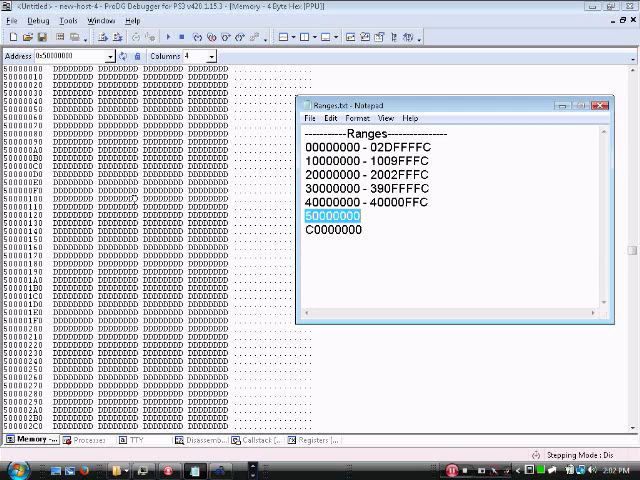
{"action": "key", "text": "Delete"}
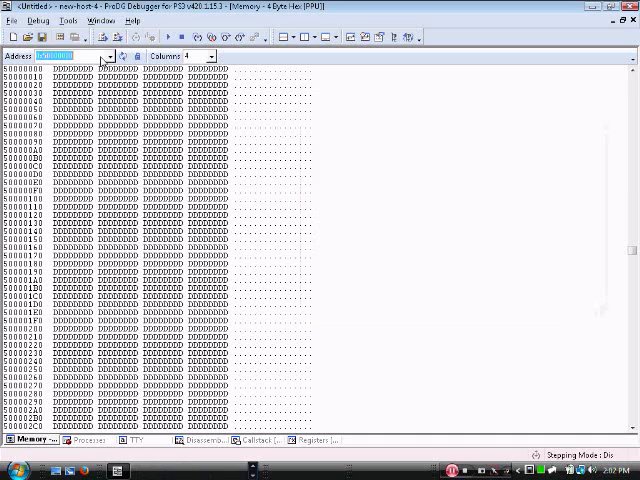
{"action": "type", "text": "0xC0000001"}
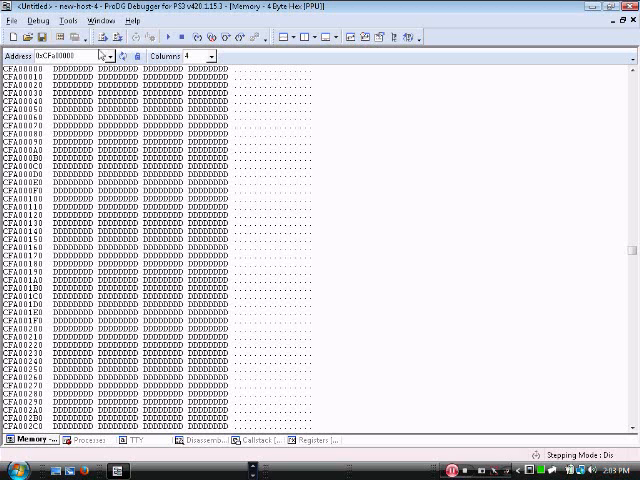
- Locate the last valid address of the C0000000 region and record its end after C0000000 in the Ranges list
{"action": "scroll", "scroll_direction": "up", "scroll_amount": 3}
{"action": "type", "text": "9"}
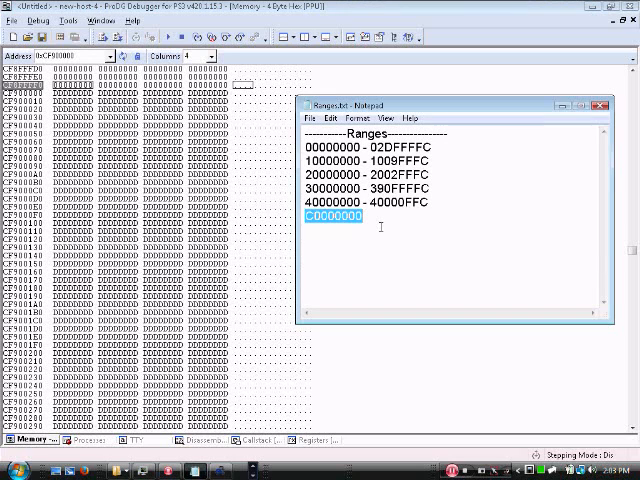
{"action": "type", "text": "- CF8FFFF0"}
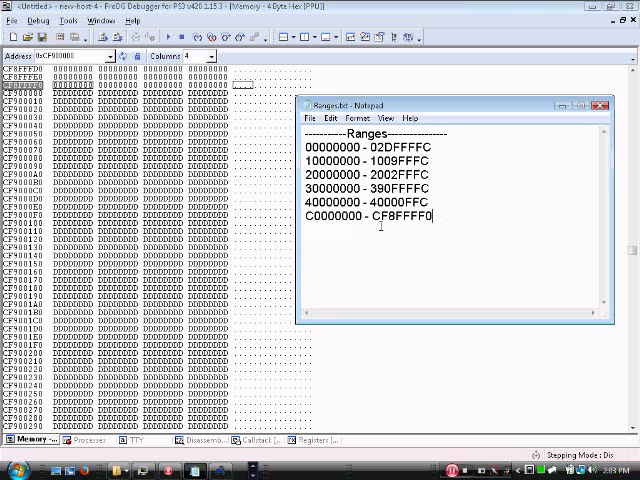
- Select the entire six-range Ranges list with Ctrl+A, then clear the selection
{"action": "key", "text": "ctrl+a"}
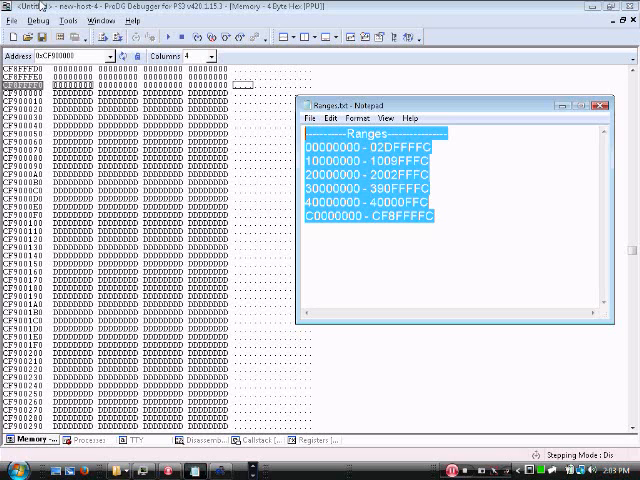
{"action": "left_click", "coordinate": [470, 224]}
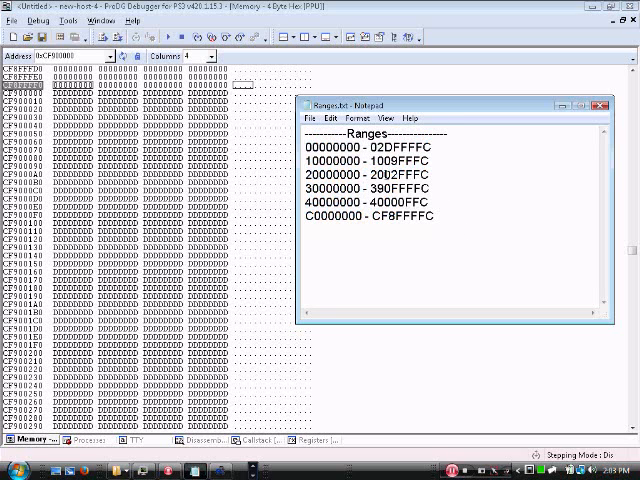
{"action": "mouse_move", "coordinate": [442, 148]}
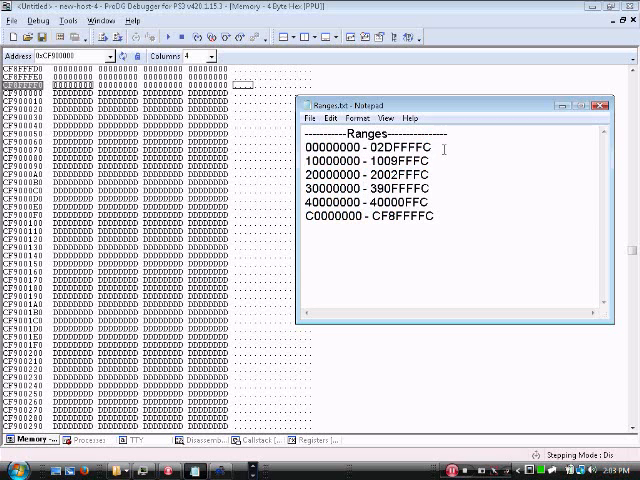